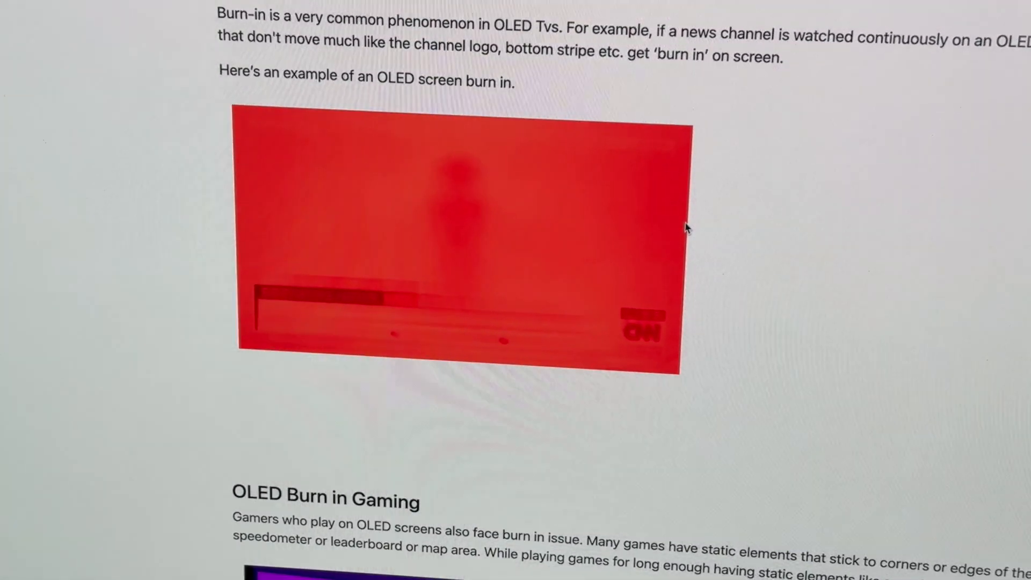
{"action": "scroll", "scroll_direction": "down", "scroll_amount": 3}
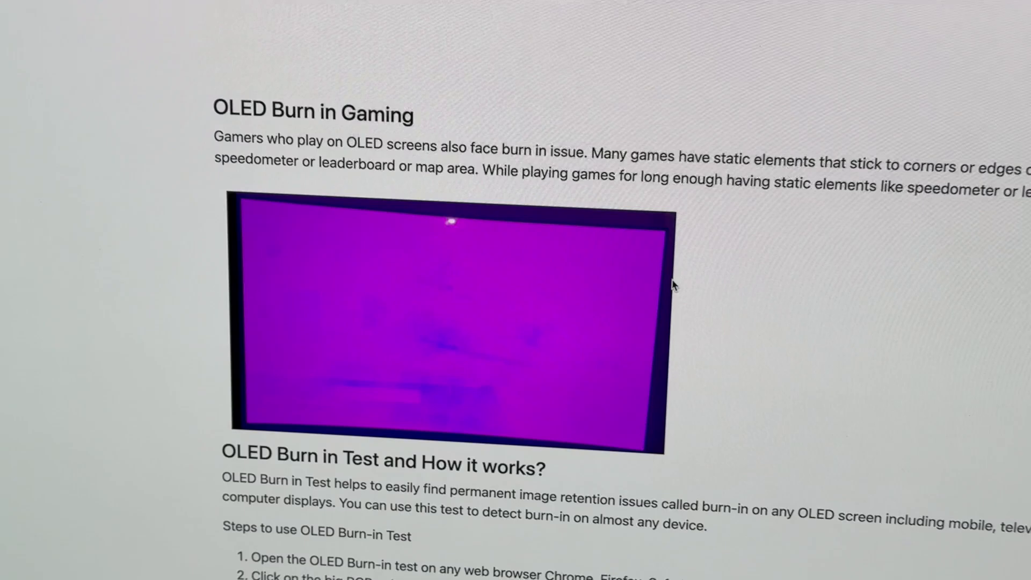
{"action": "scroll", "scroll_direction": "down", "scroll_amount": 3}
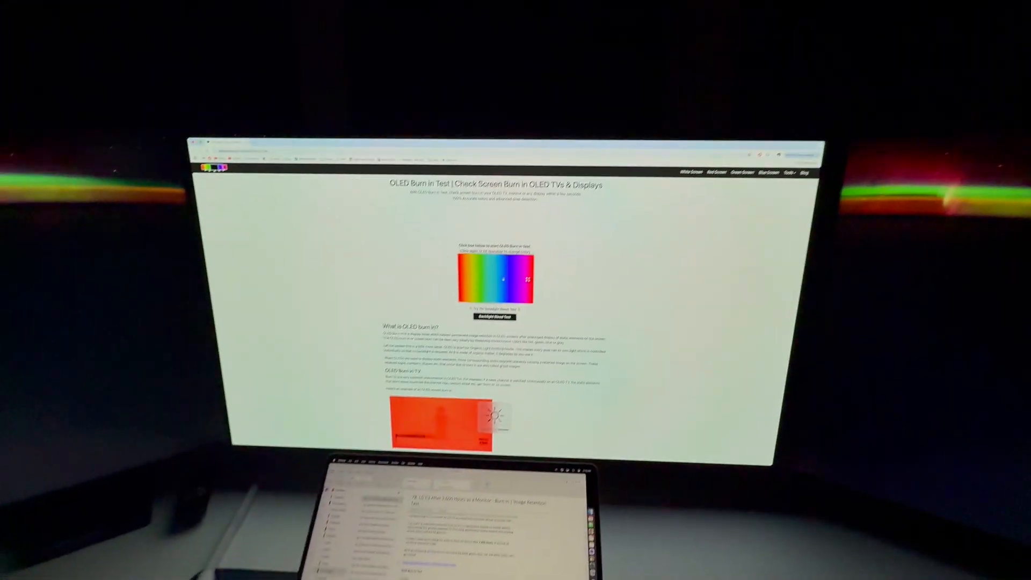
{"action": "left_click", "coordinate": [742, 173]}
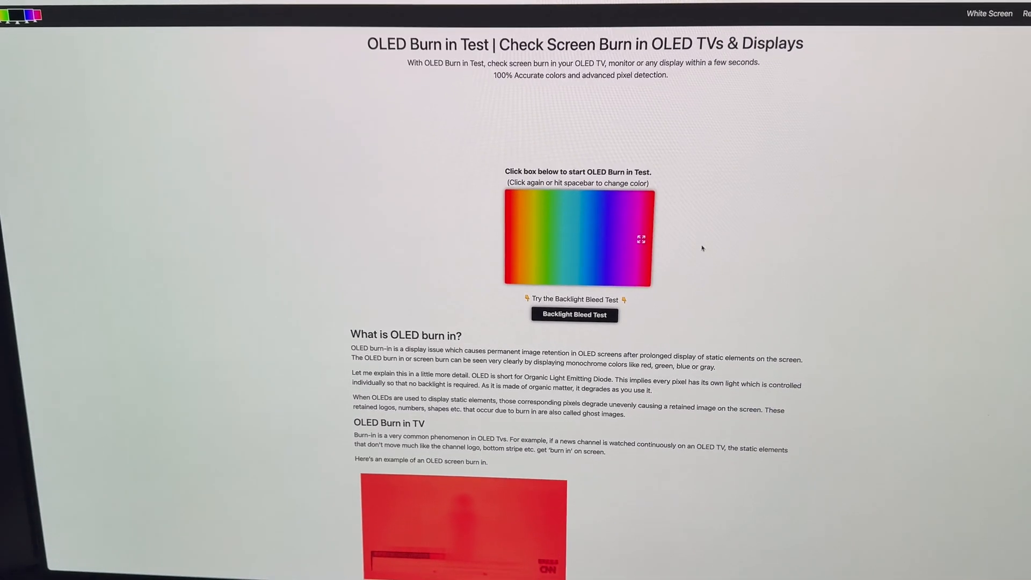
{"action": "scroll", "scroll_direction": "down", "scroll_amount": 3}
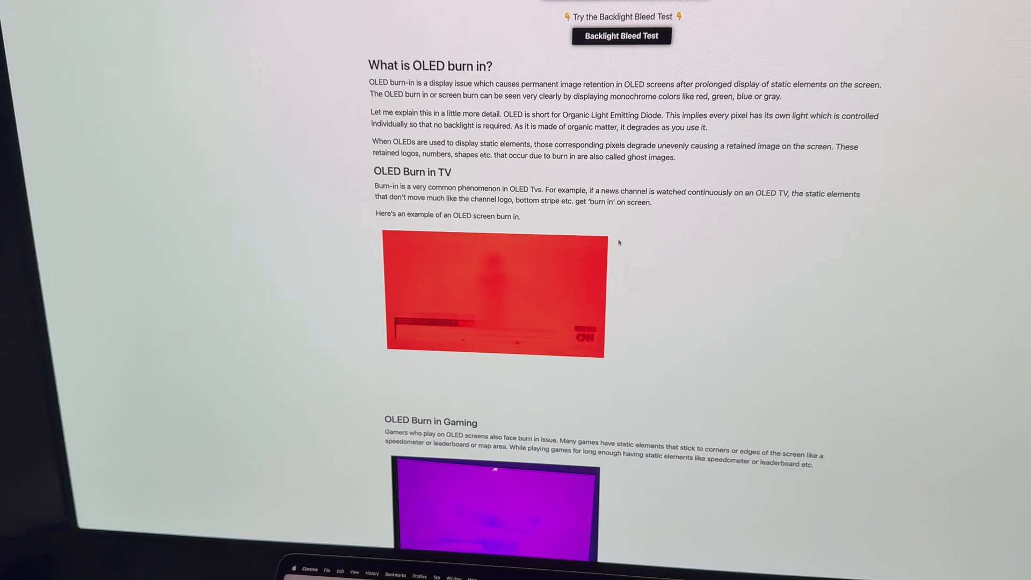
{"action": "scroll", "scroll_direction": "down", "scroll_amount": 3}
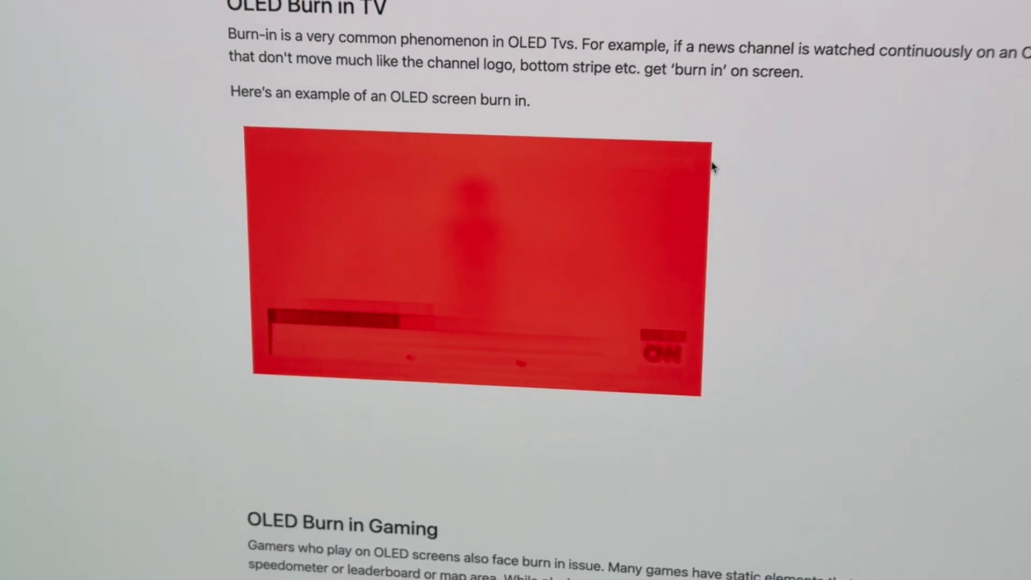
{"action": "scroll", "scroll_direction": "down", "scroll_amount": 3}
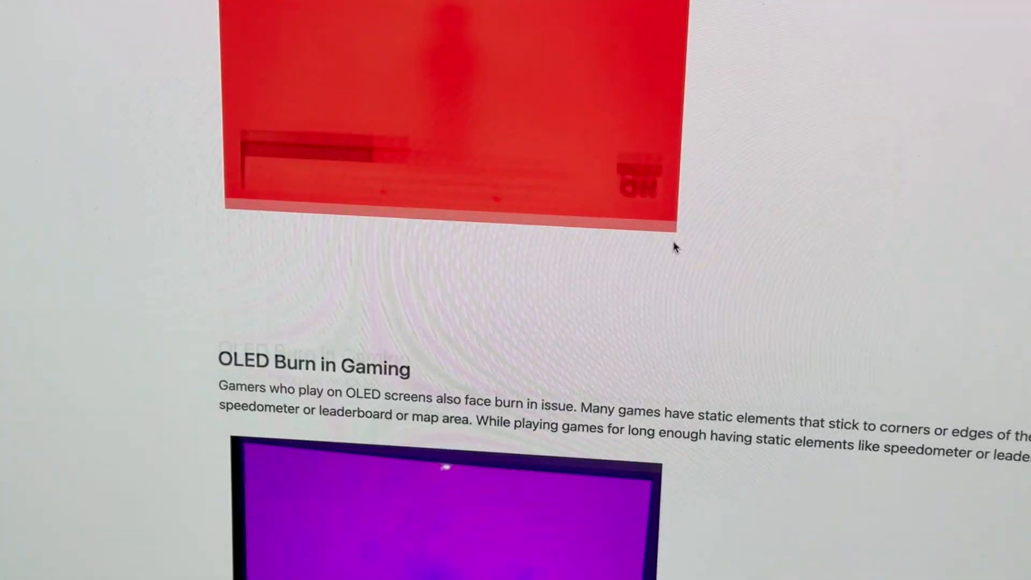
{"action": "scroll", "scroll_direction": "down", "scroll_amount": 3}
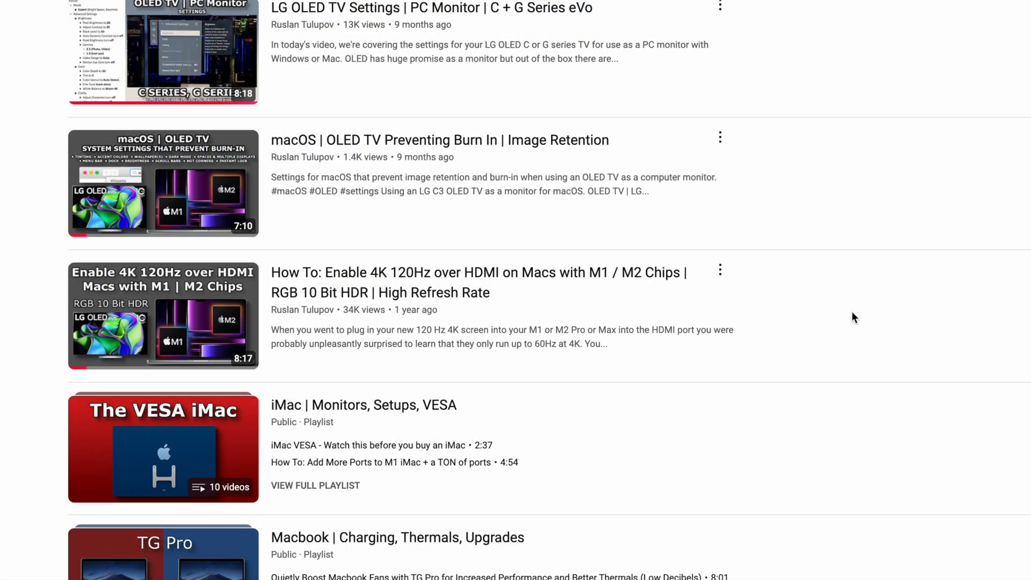
{"action": "scroll", "scroll_direction": "down", "scroll_amount": 3}
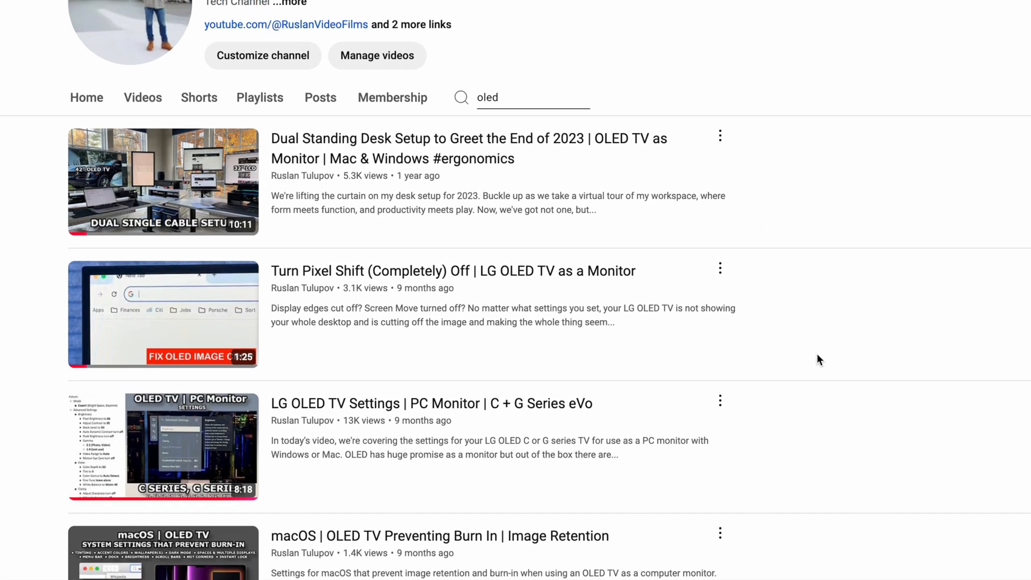
{"action": "mouse_move", "coordinate": [880, 475]}
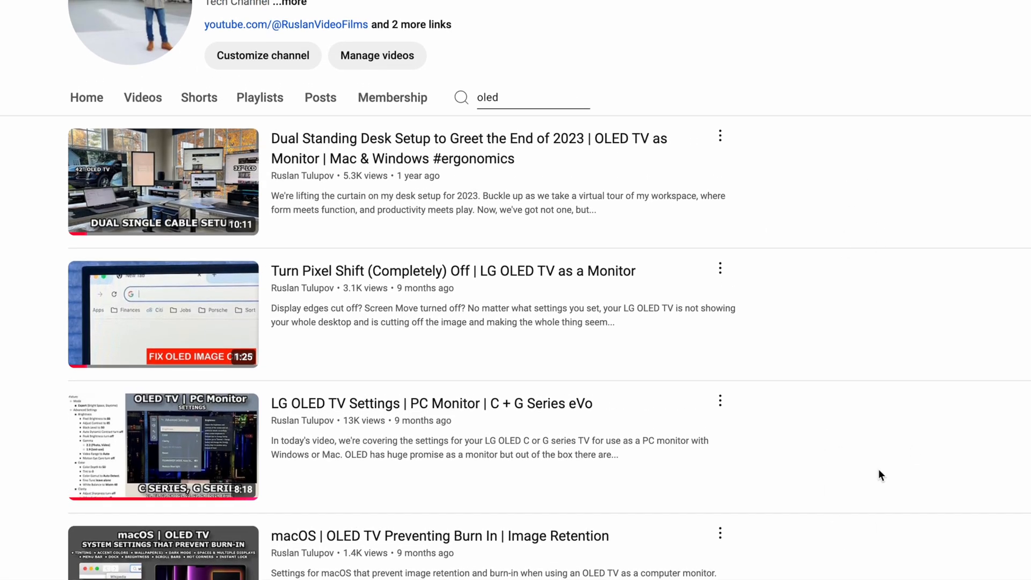
{"action": "mouse_move", "coordinate": [897, 217]}
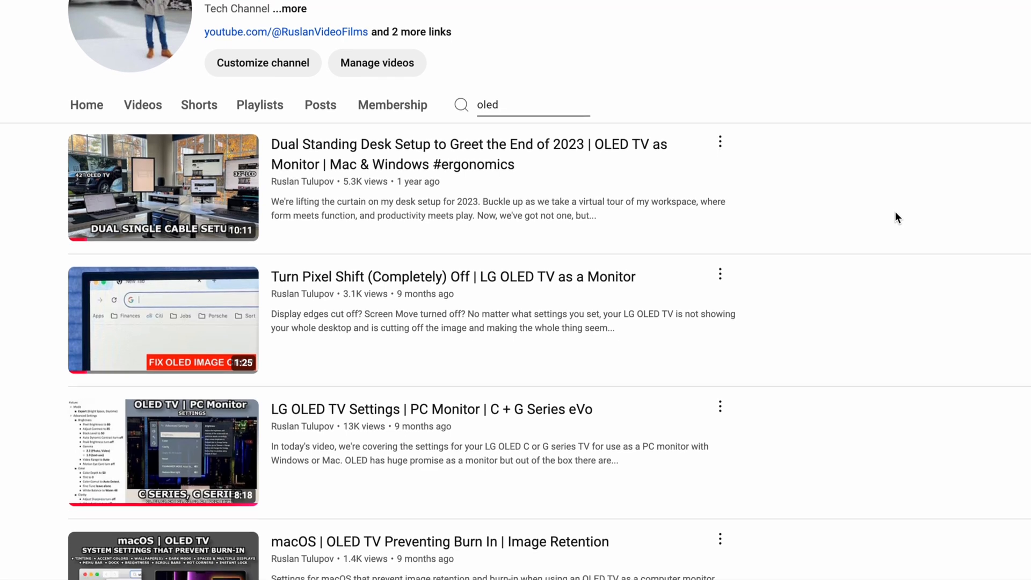
{"action": "scroll", "scroll_direction": "down", "scroll_amount": 3}
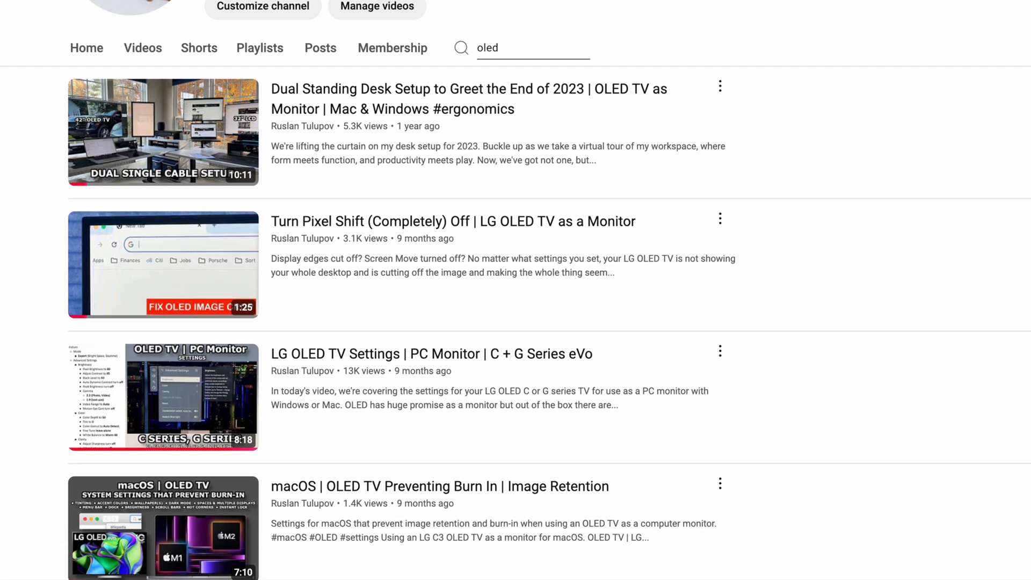